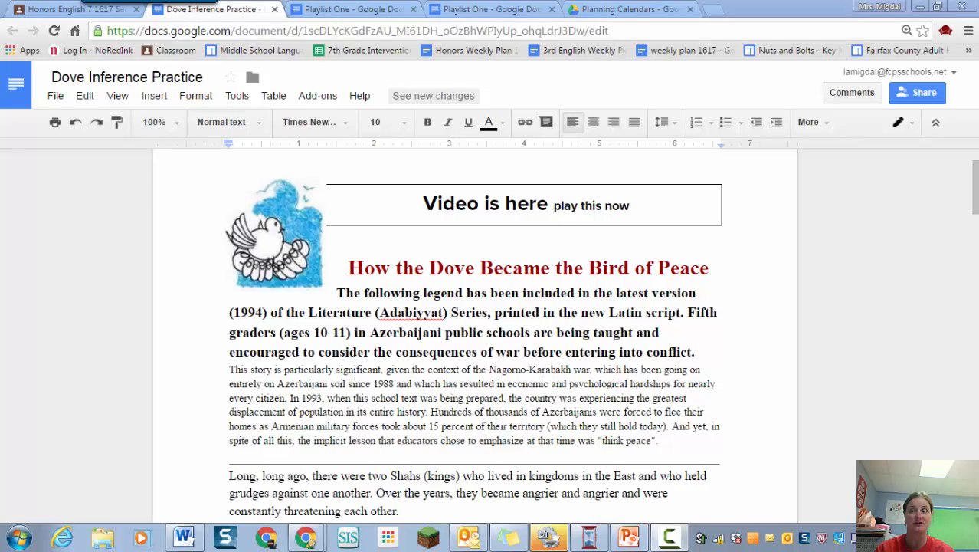
mouse_move(935, 444)
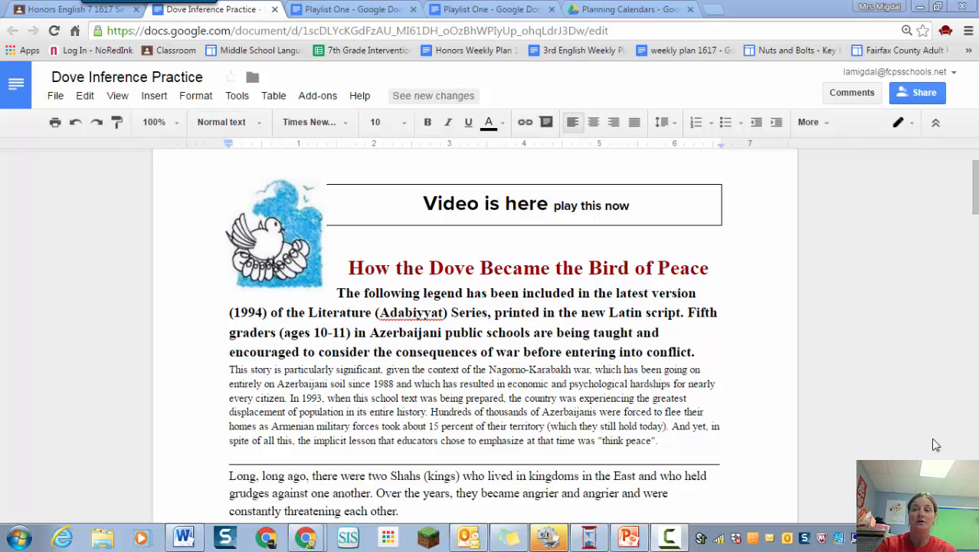
Step: Scroll down through the Dove passage to reach the first STOP box
click(656, 440)
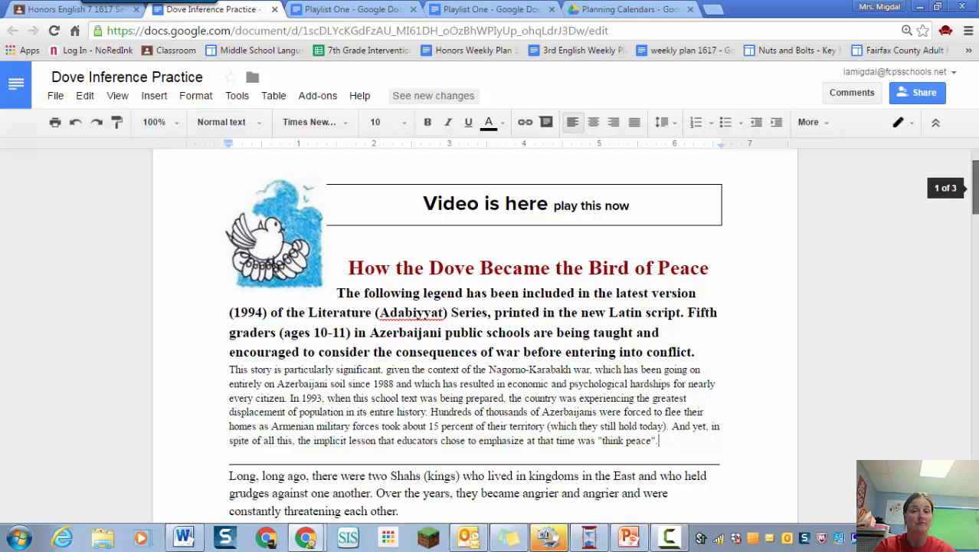
scroll(down, 3)
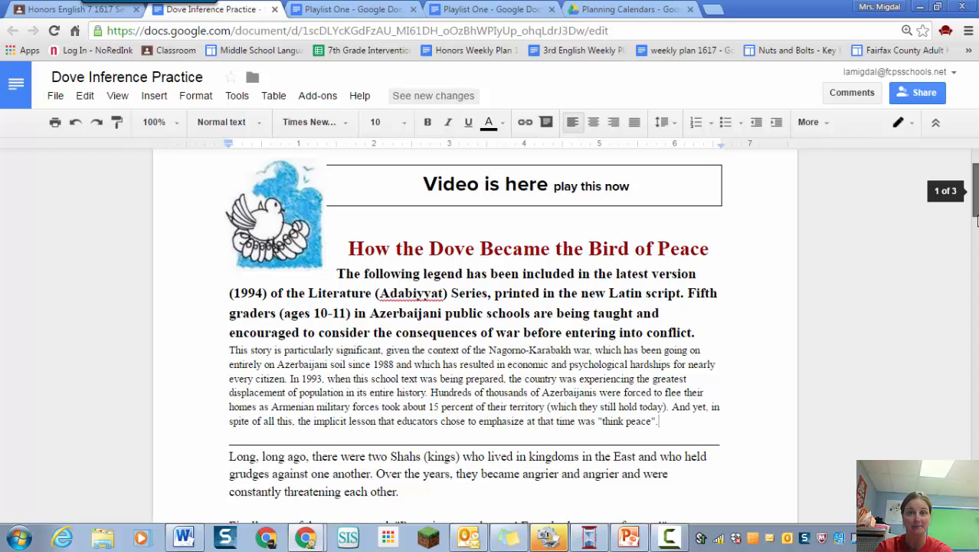
scroll(down, 3)
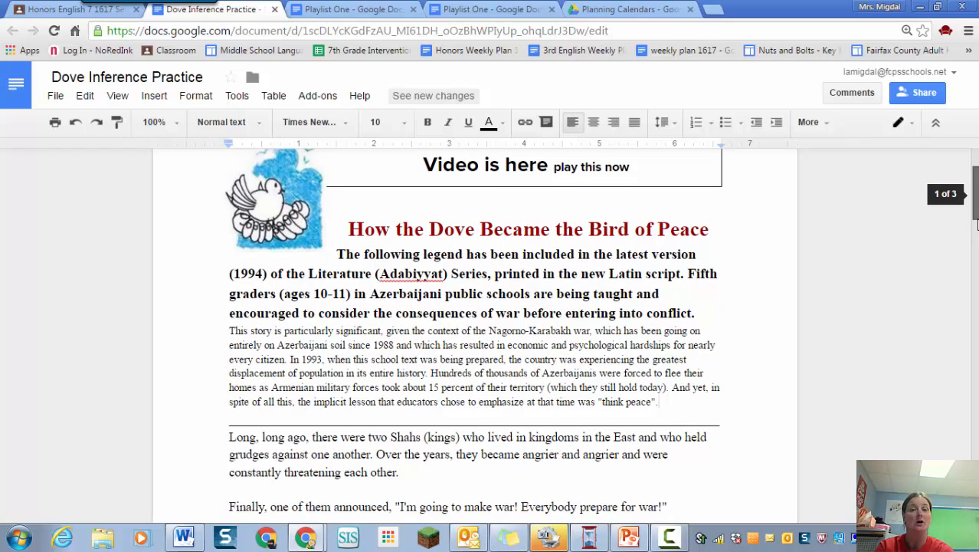
scroll(down, 3)
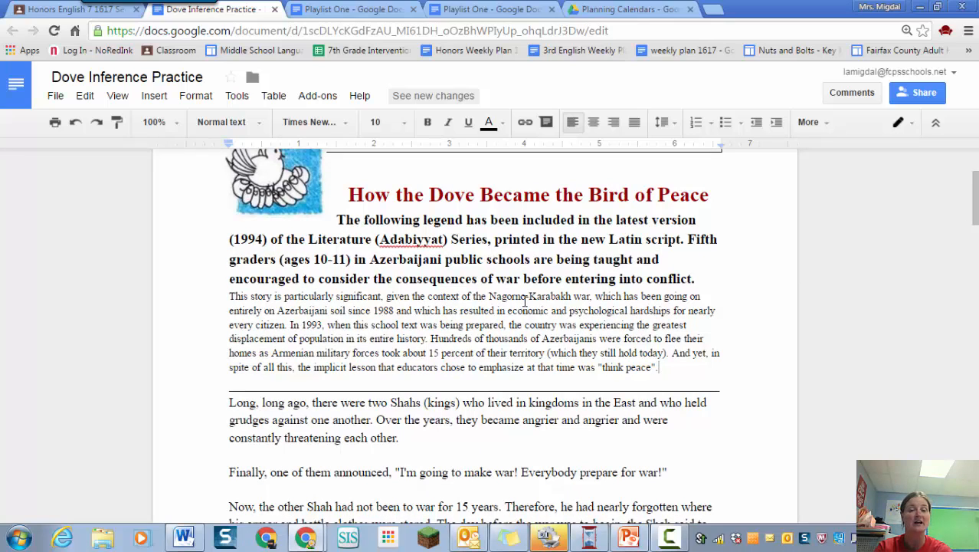
mouse_move(697, 233)
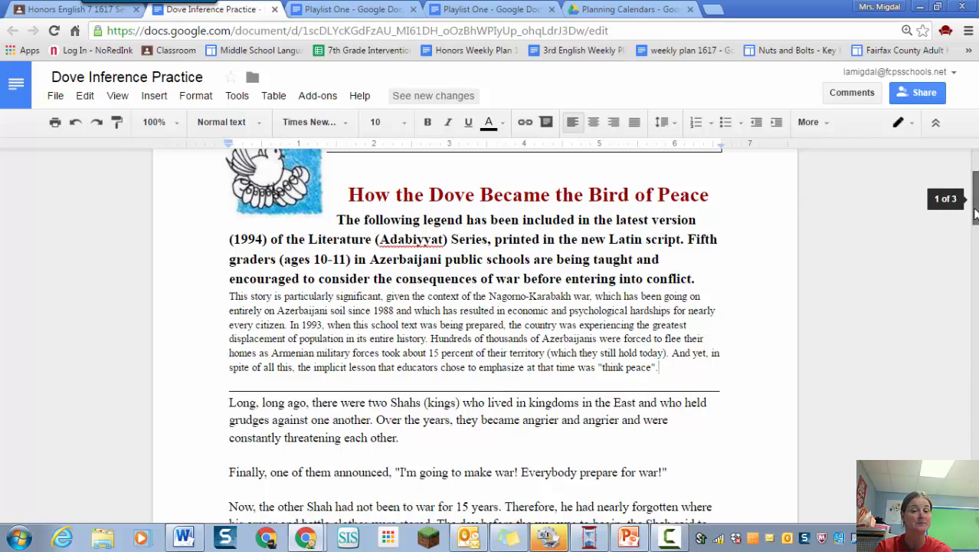
scroll(down, 3)
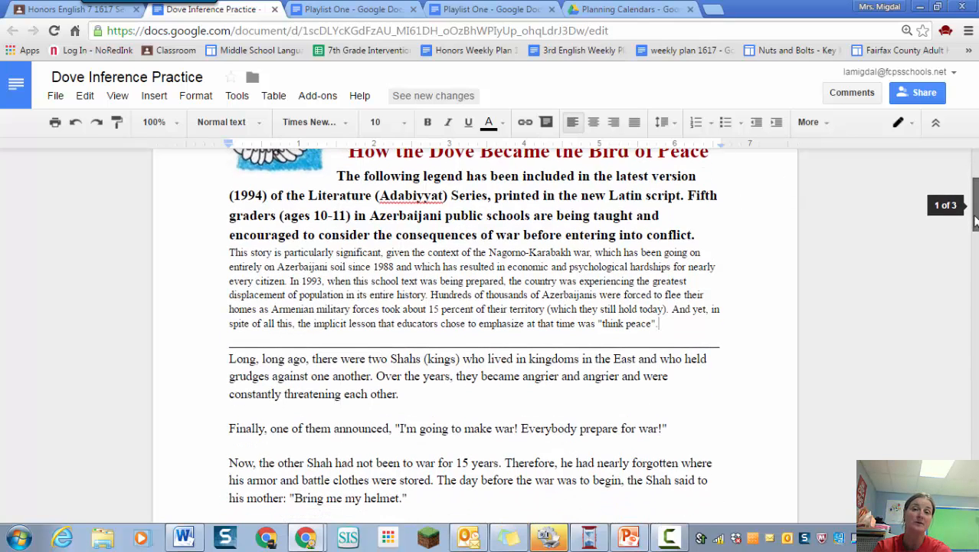
scroll(down, 3)
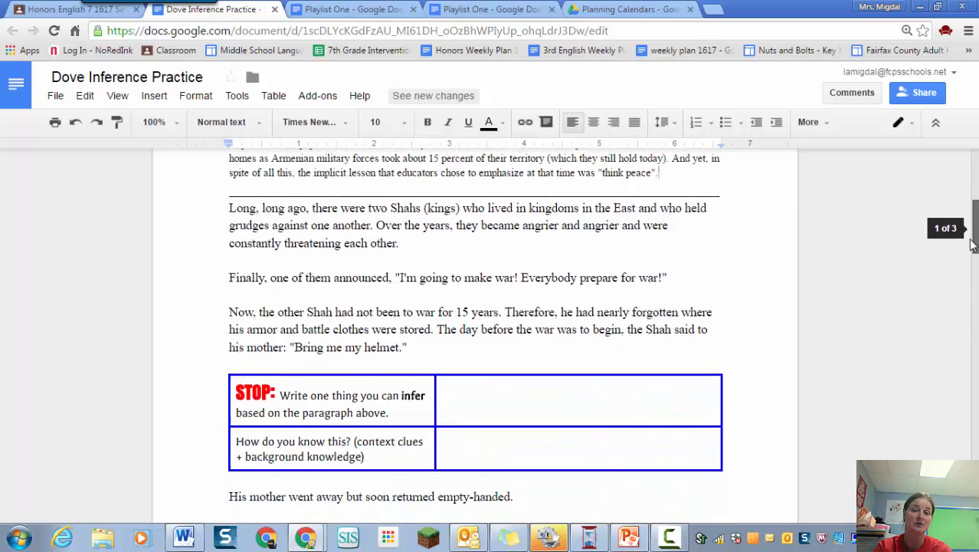
scroll(down, 3)
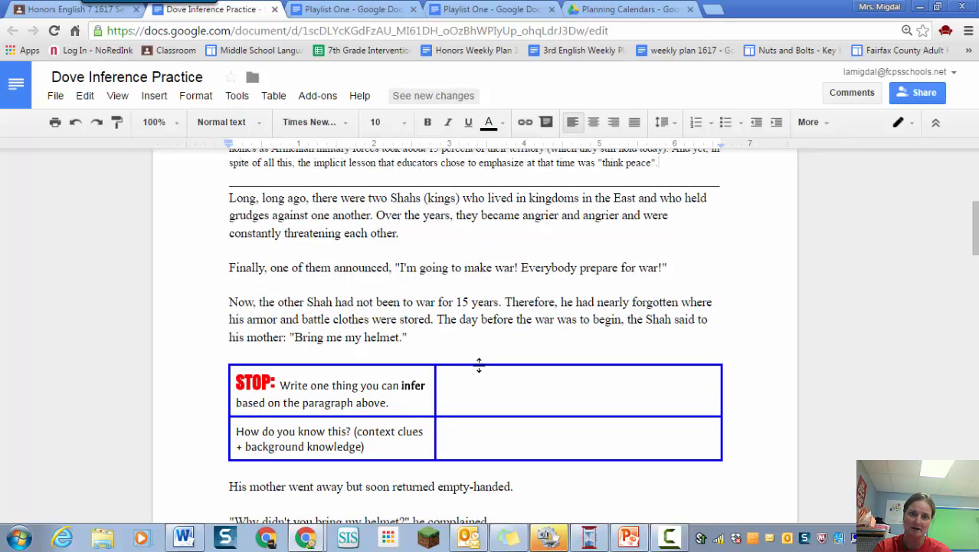
Step: Enter 'I can infer that the Shahs had a big fight a long time ago.' in the STOP cell
text(I can)
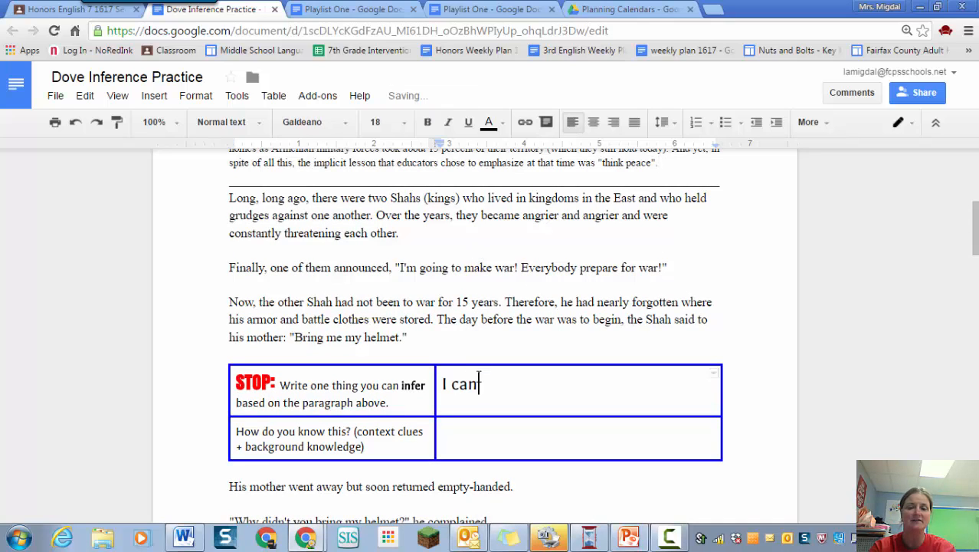
text(infer)
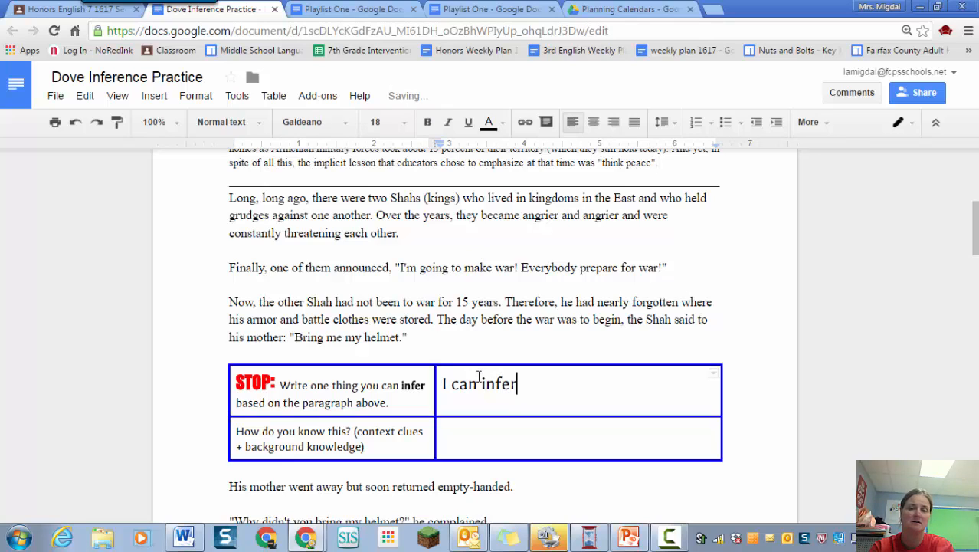
text(that the Shahs)
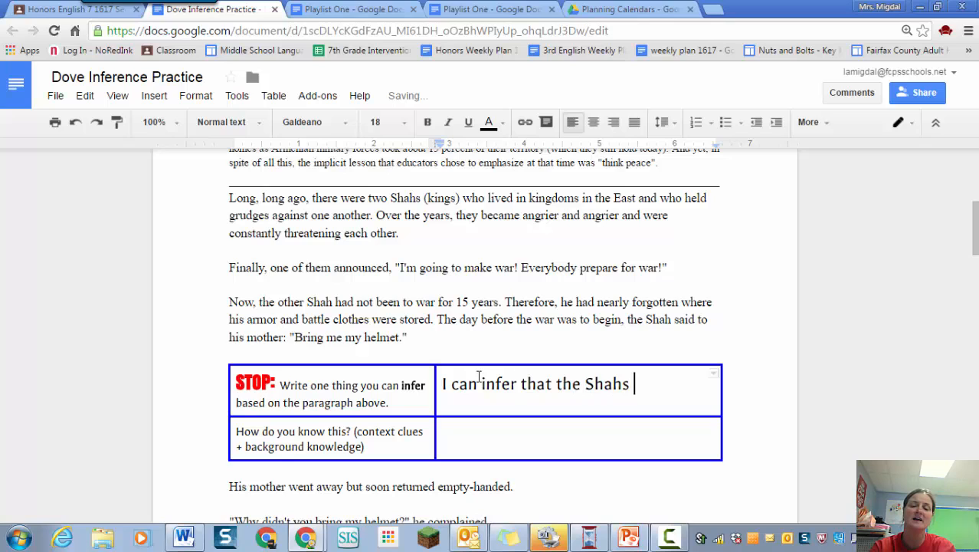
text(had a big)
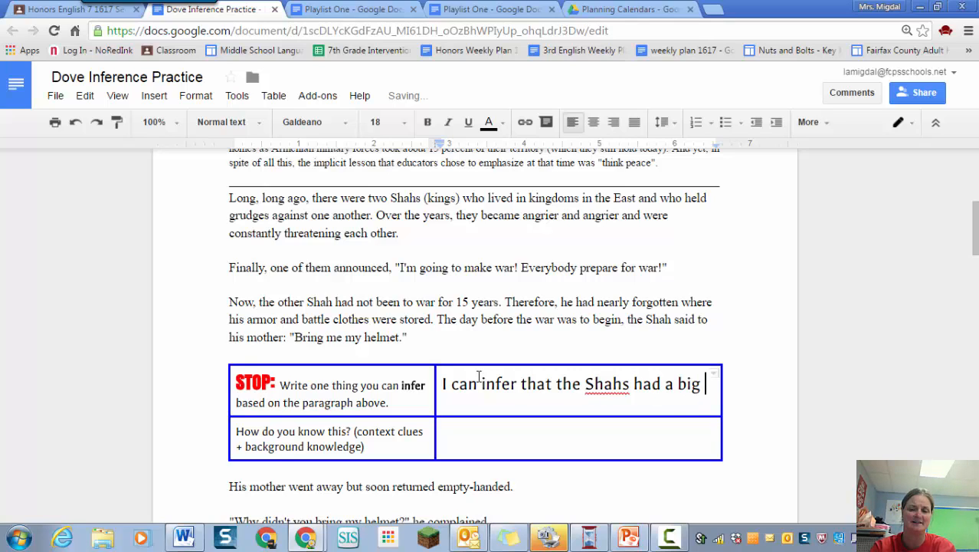
text(fight a long ti)
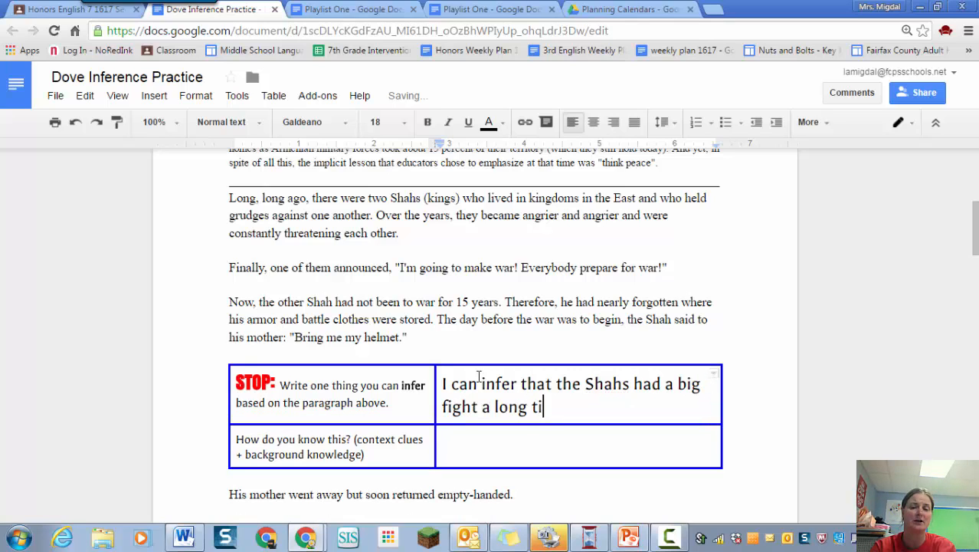
text(me ago.)
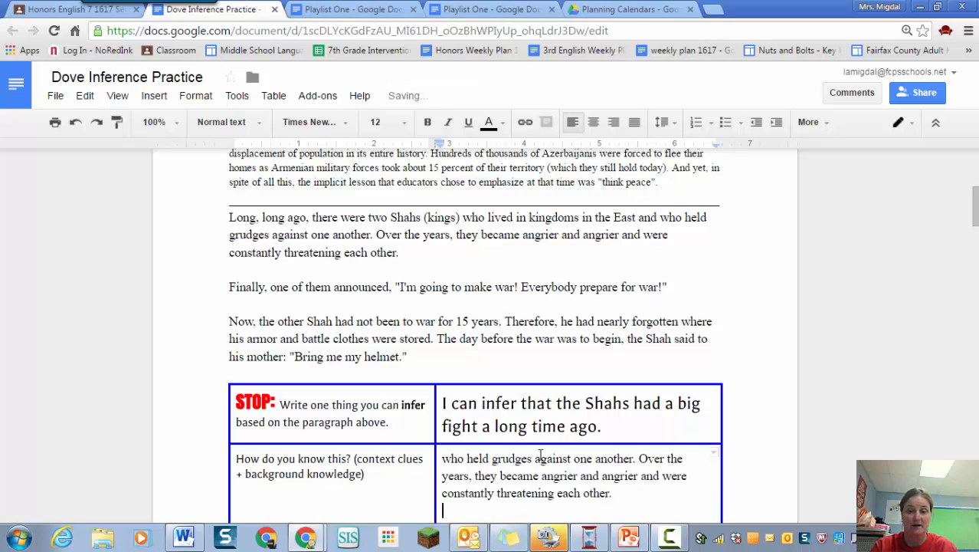
Step: Add the background note that when you hold a grudge it started with a fight
text(I k)
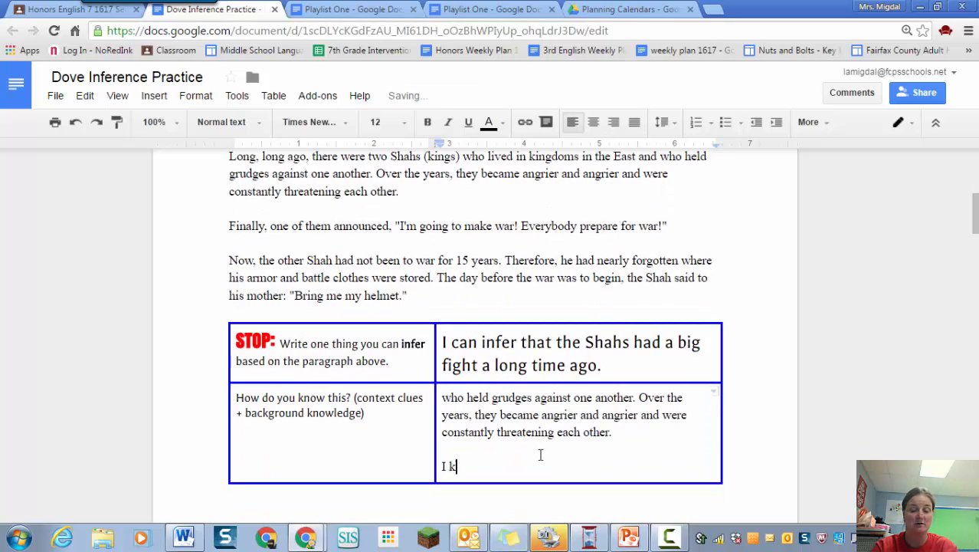
text(now that when you are holding a)
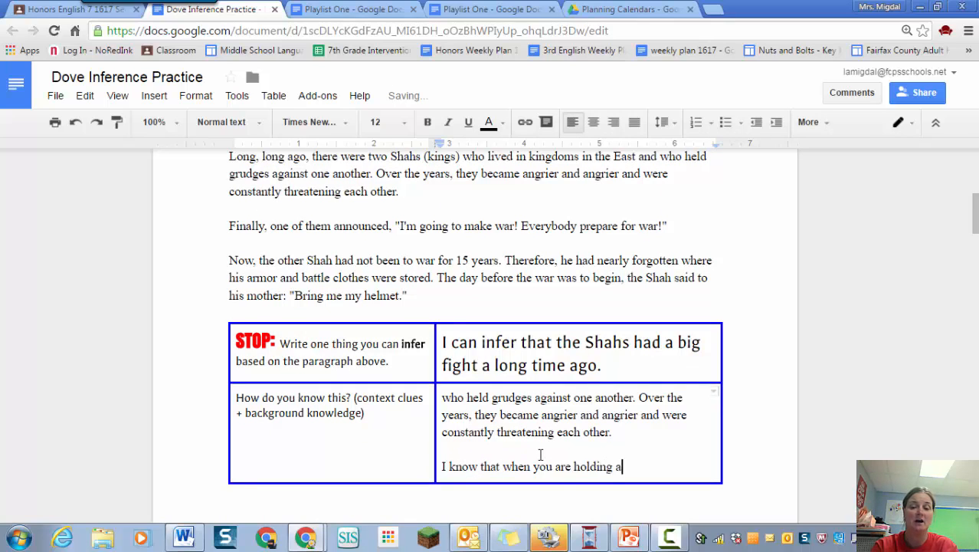
text(grudge, it st)
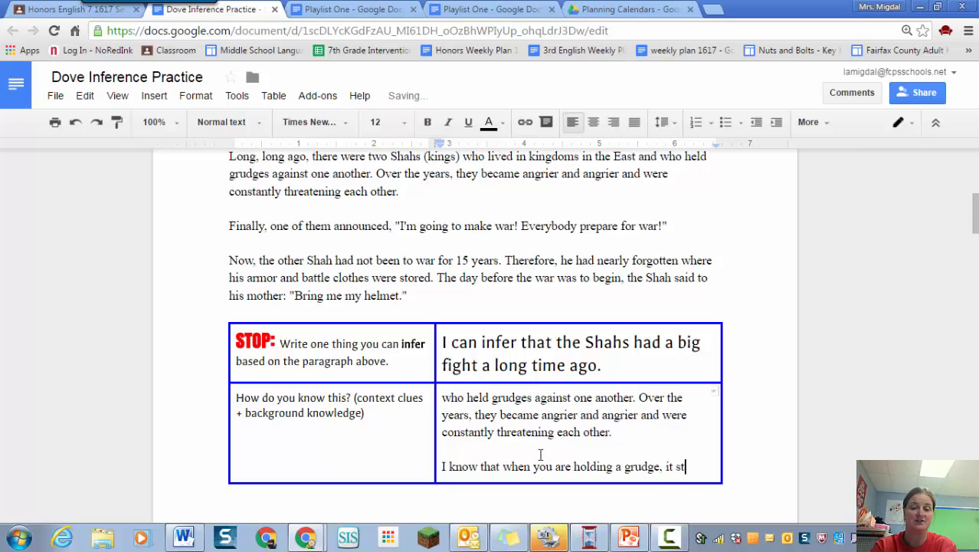
text(arted with)
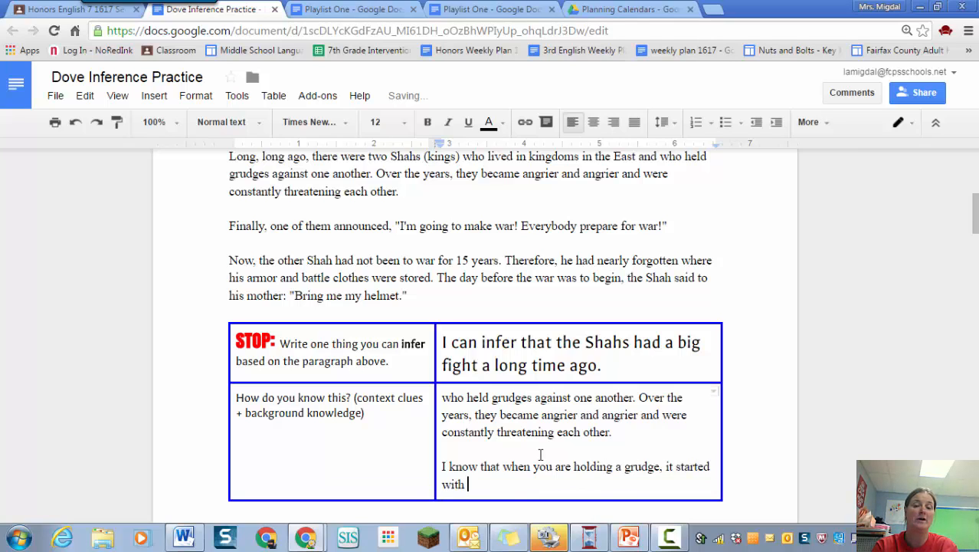
text(a)
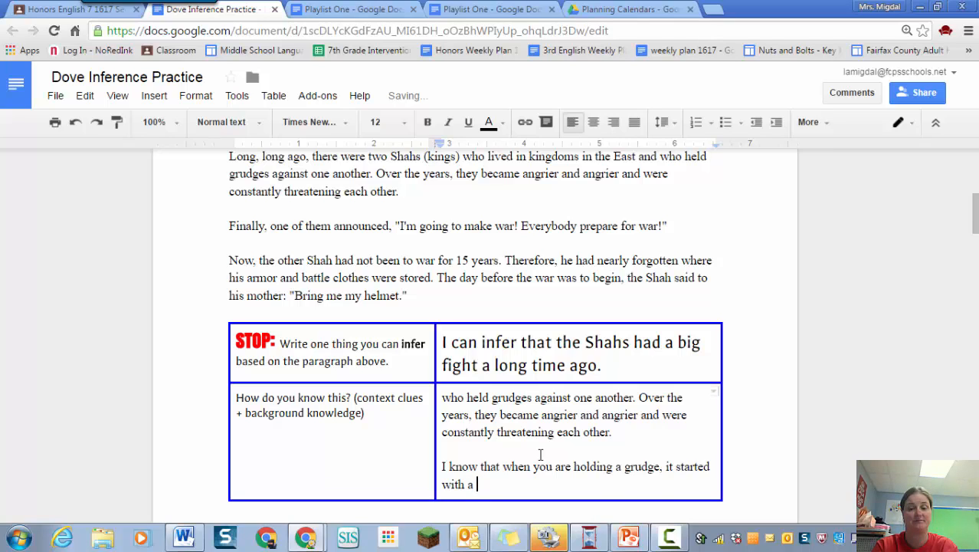
text(fight.)
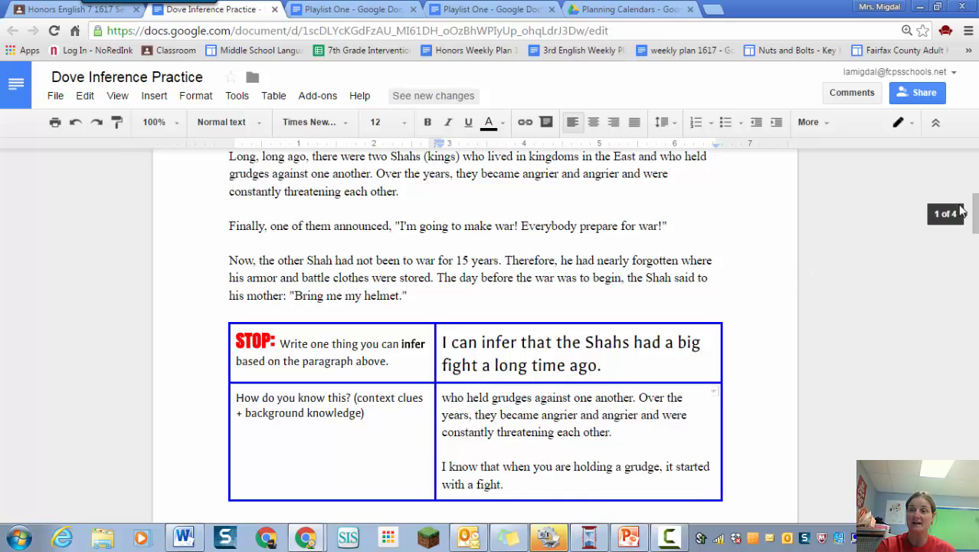
scroll(down, 3)
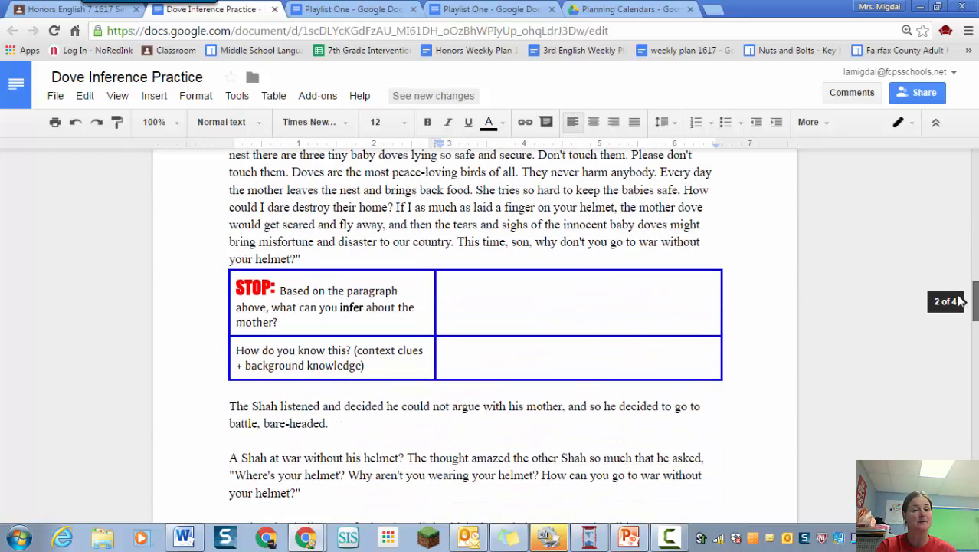
scroll(down, 3)
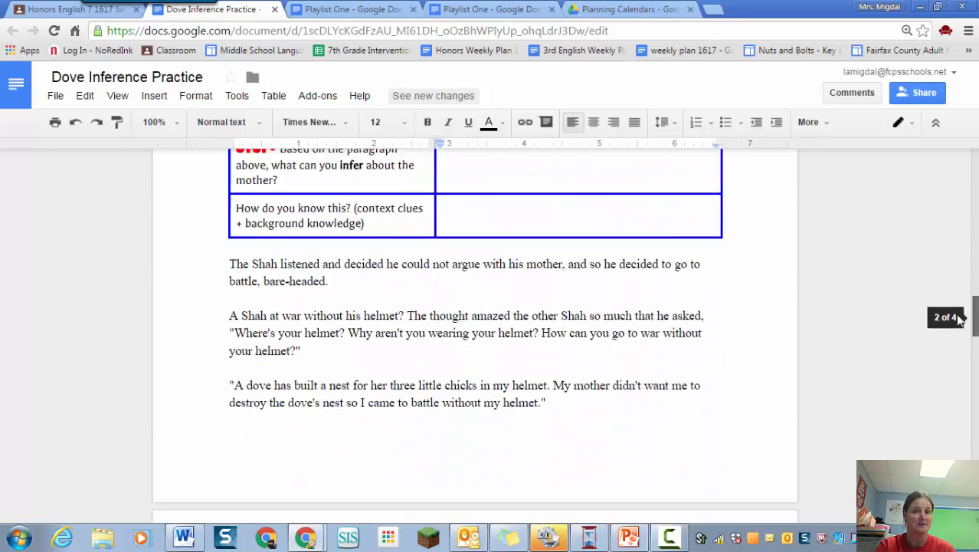
scroll(down, 3)
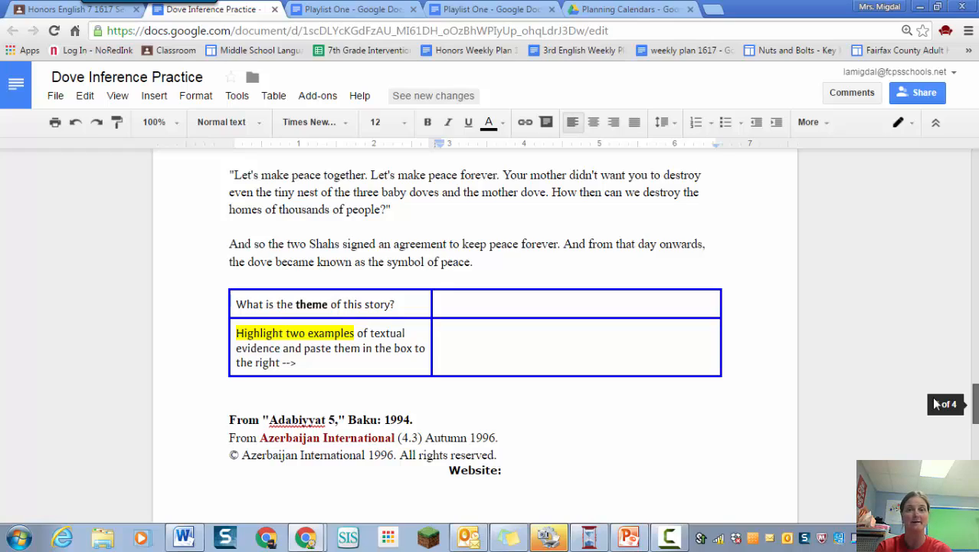
scroll(up, 3)
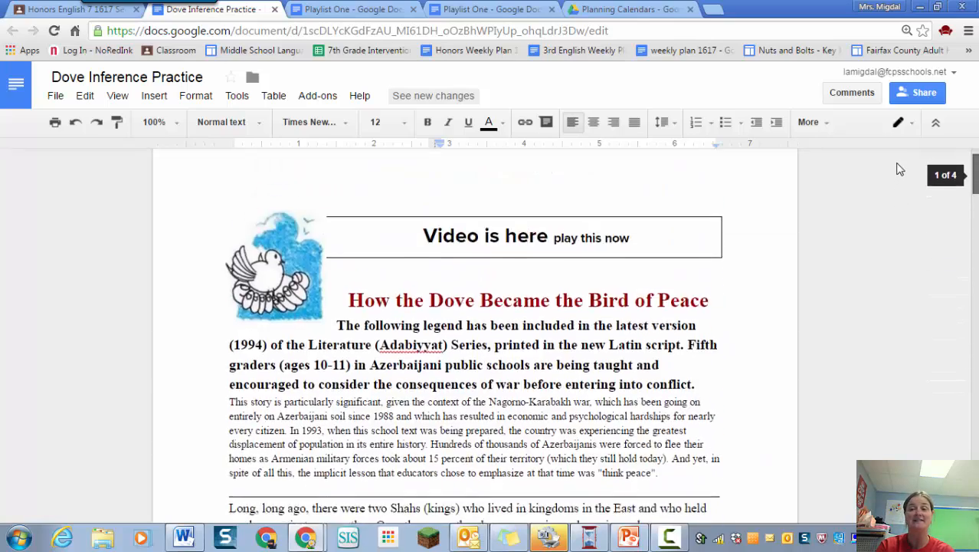